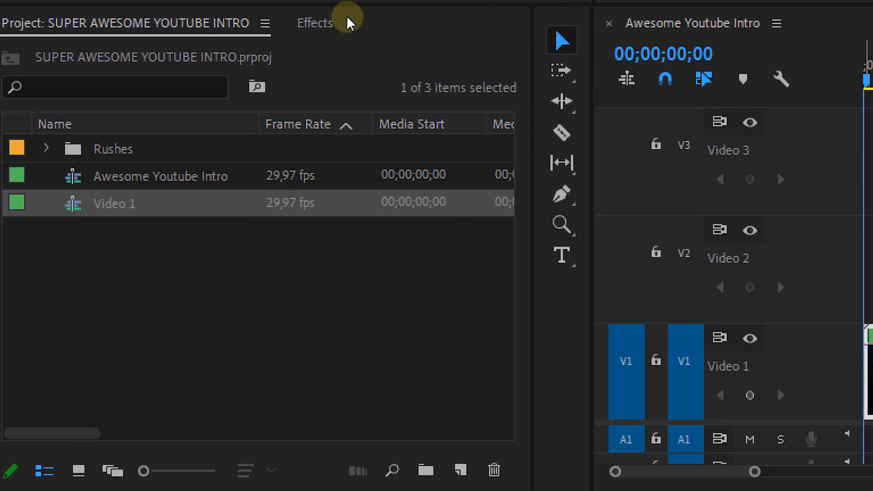
# Apply Video Effects > Color Correction > Tint to the Video 1 lens clip
pyautogui.click(314, 23)
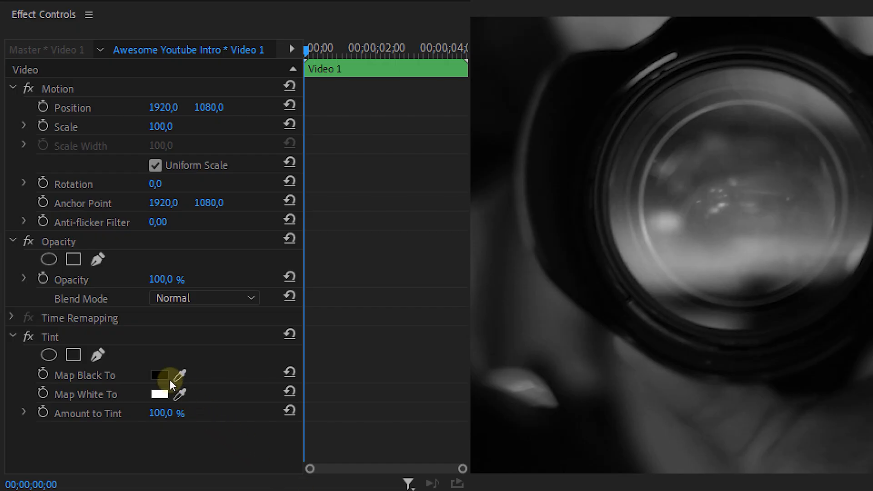
# Map Tint black to dark red #770909 and white to bright red #D23838, then search Effects for Replicate
pyautogui.click(159, 374)
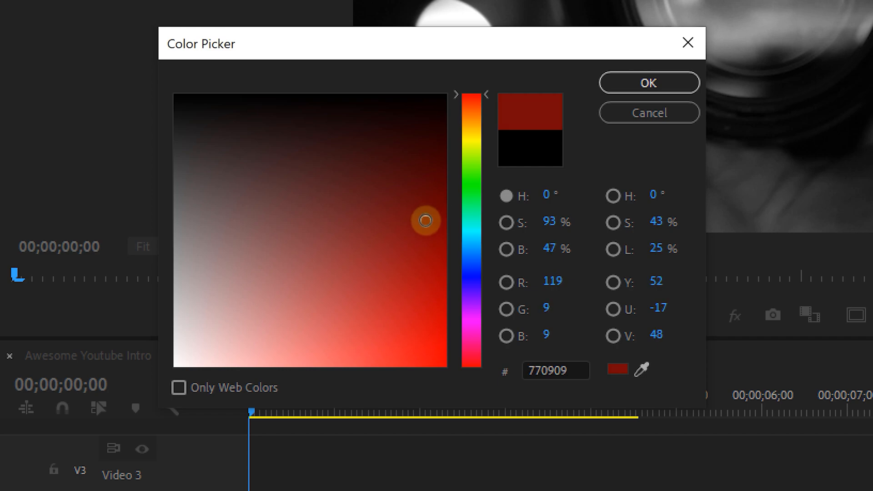
pyautogui.click(648, 82)
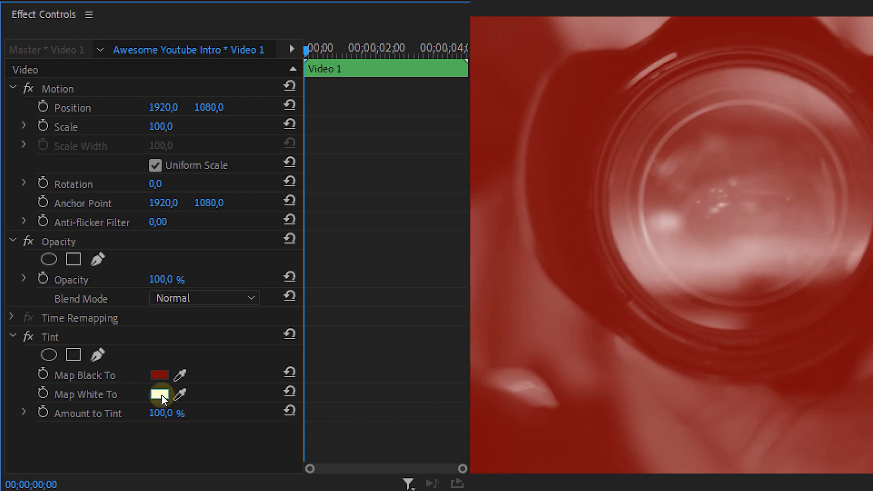
pyautogui.click(162, 394)
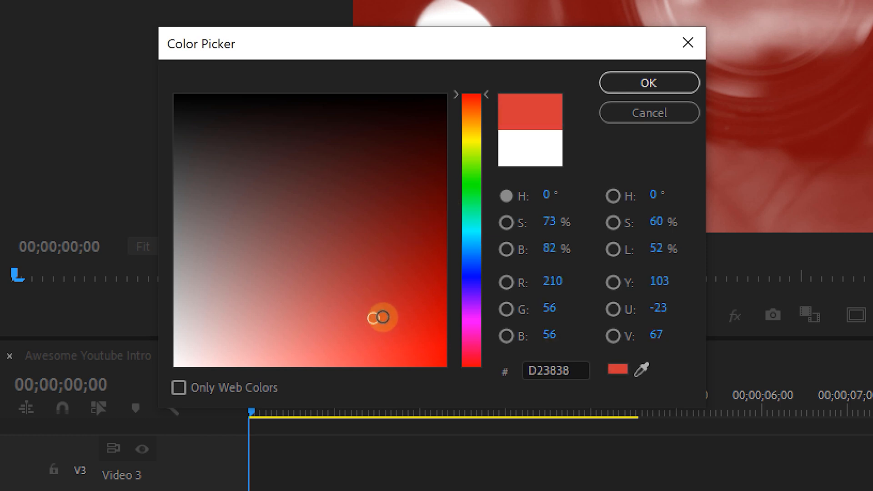
pyautogui.click(647, 82)
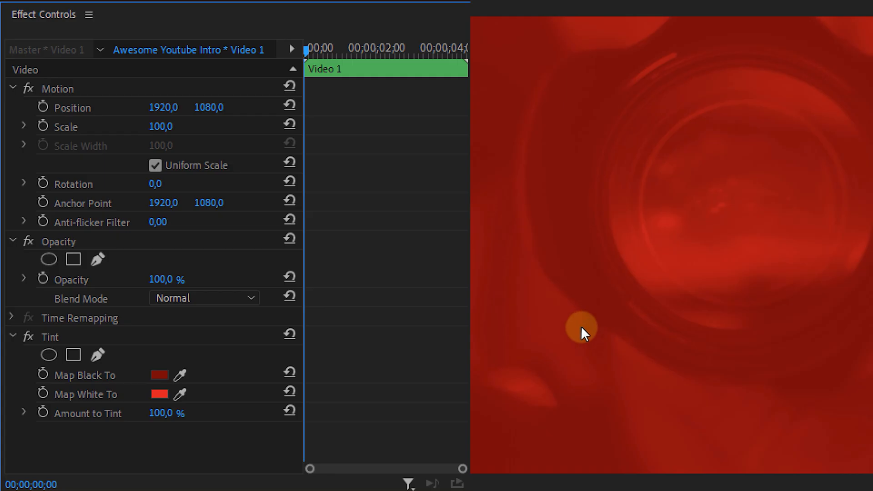
pyautogui.click(326, 20)
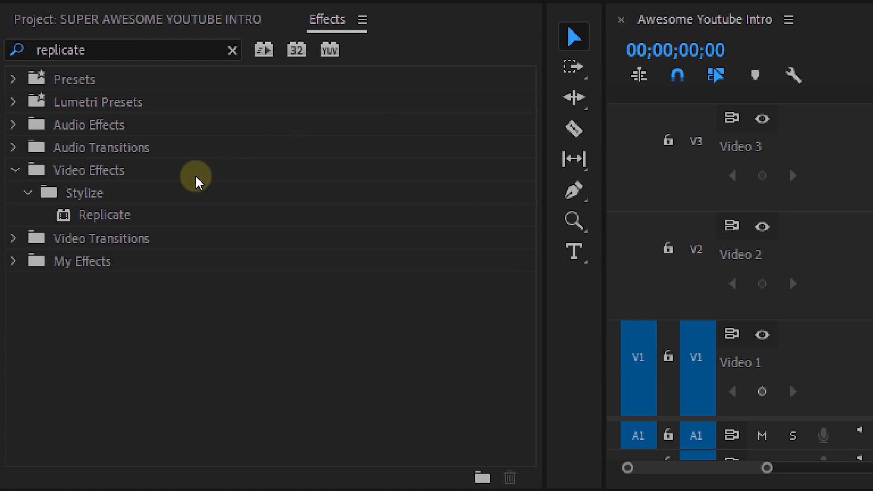